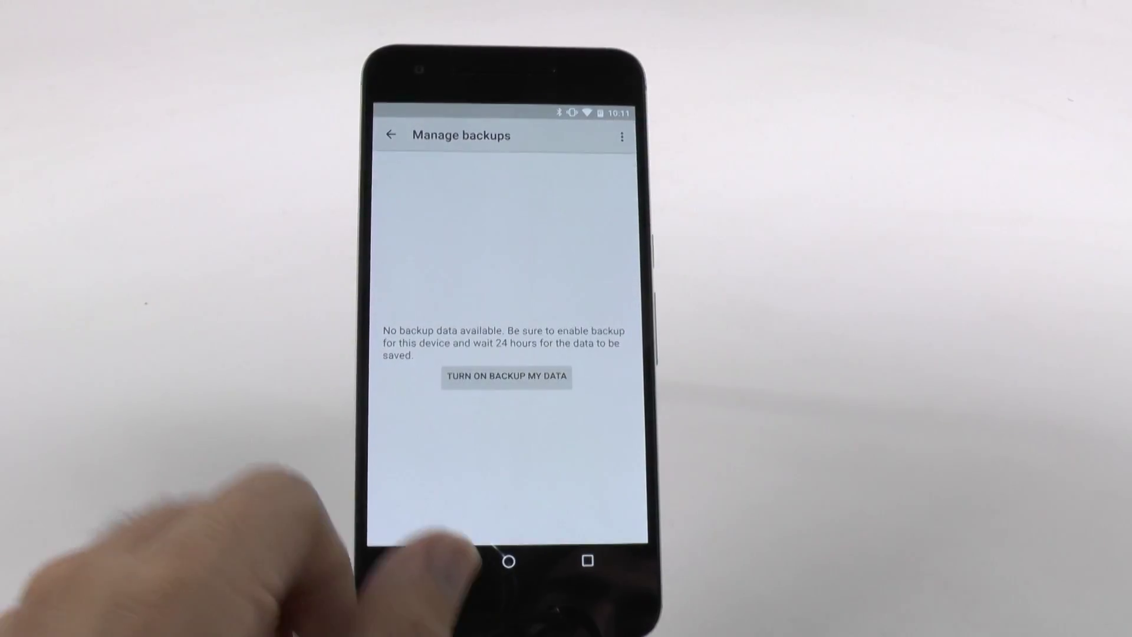
{"action": "left_click", "coordinate": [392, 135]}
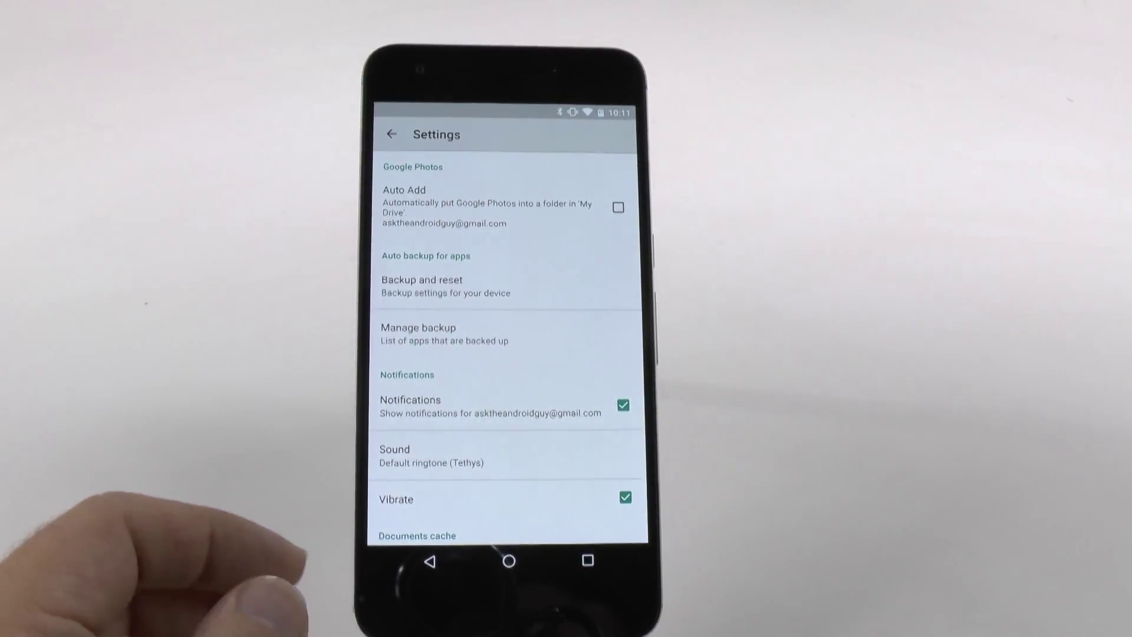
{"action": "left_click", "coordinate": [418, 328]}
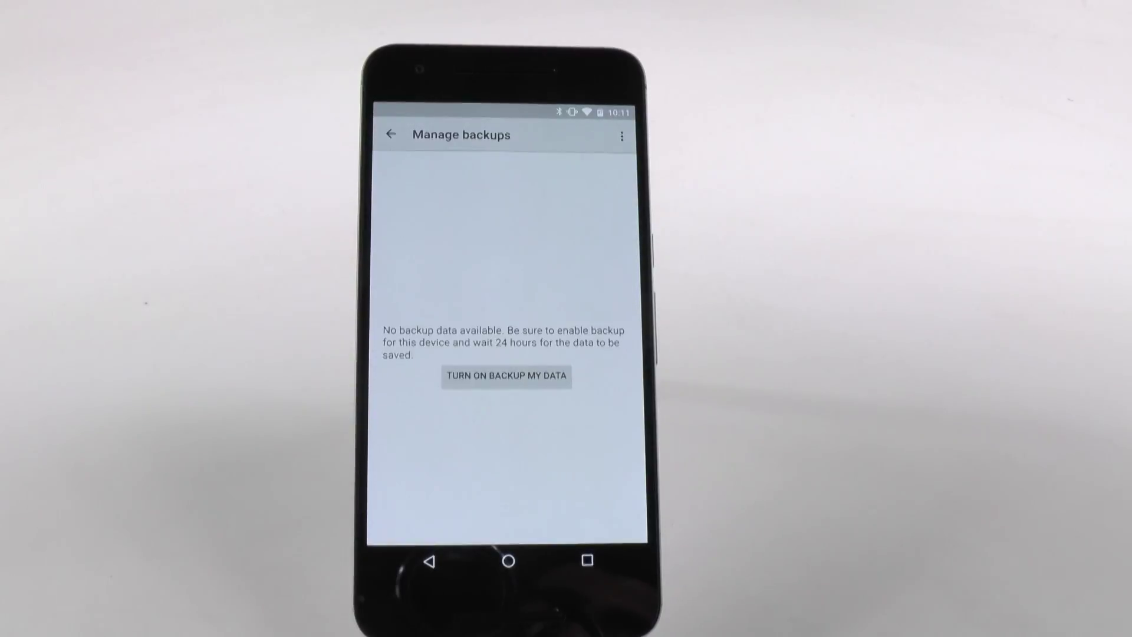